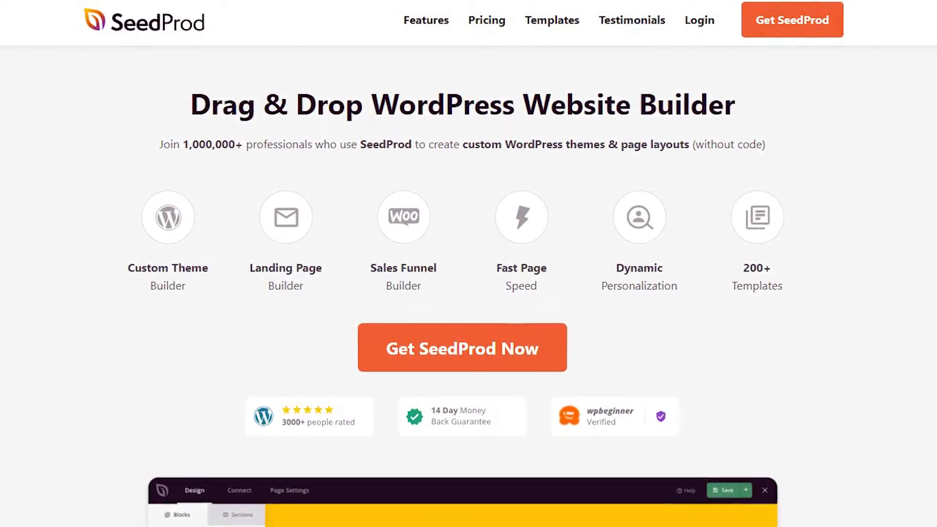
Browse the SeedProd product site and pricing plans, then return to the WordPress dashboard
{"action": "scroll", "scroll_direction": "down", "scroll_amount": 3}
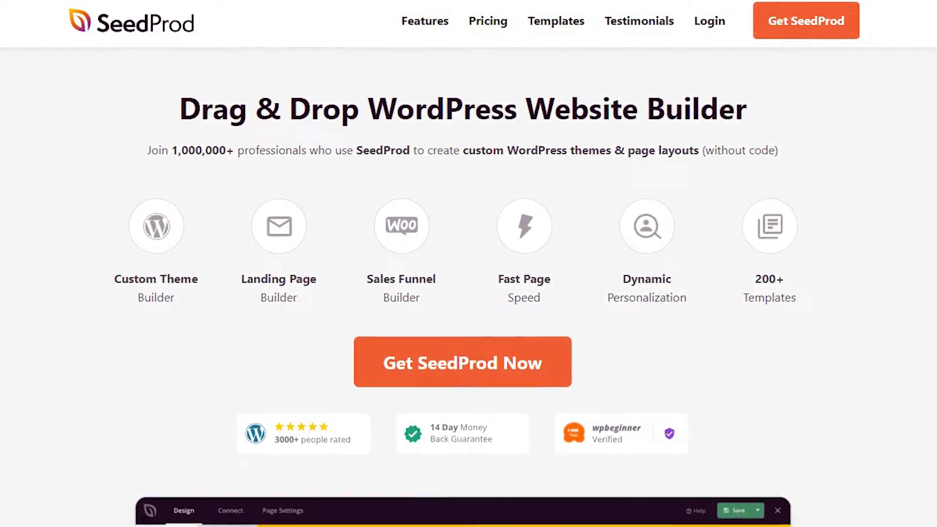
{"action": "scroll", "scroll_direction": "down", "scroll_amount": 3}
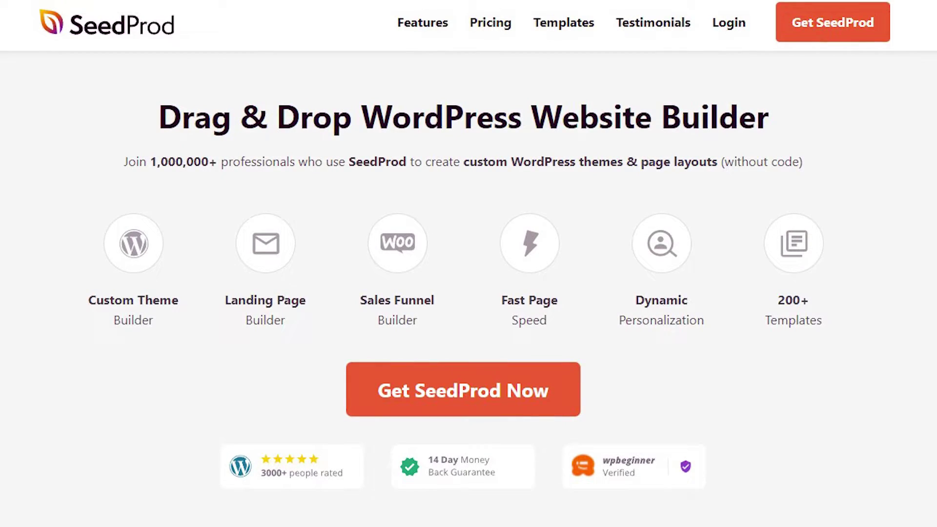
{"action": "left_click", "coordinate": [57, 8]}
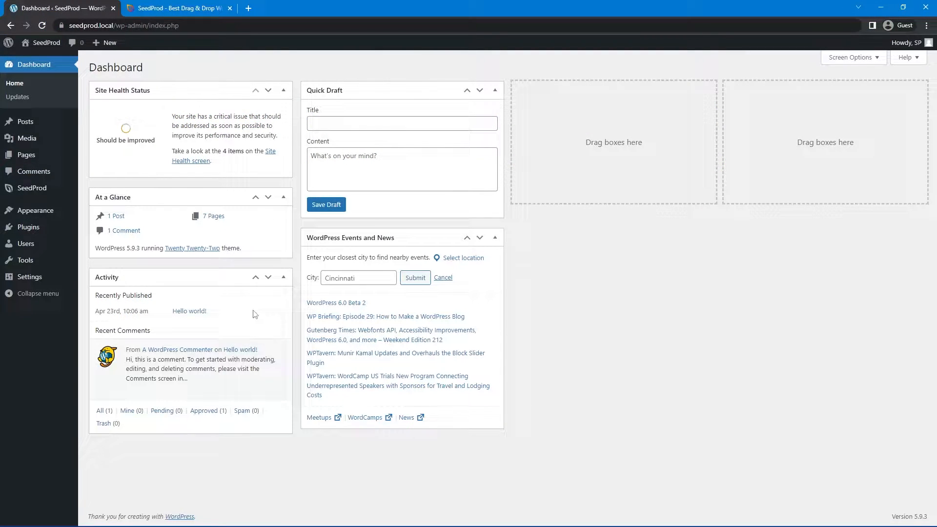
{"action": "mouse_move", "coordinate": [228, 86]}
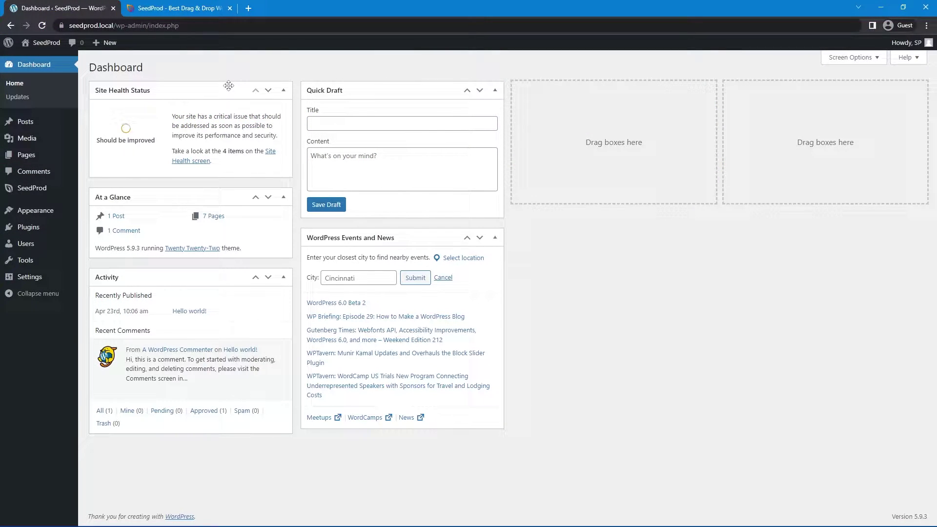
{"action": "mouse_move", "coordinate": [31, 189]}
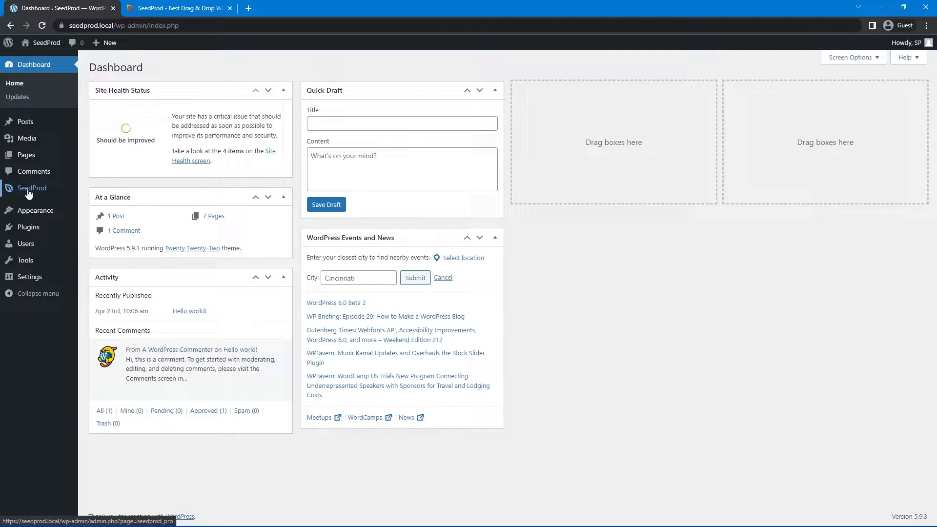
{"action": "left_click", "coordinate": [177, 8]}
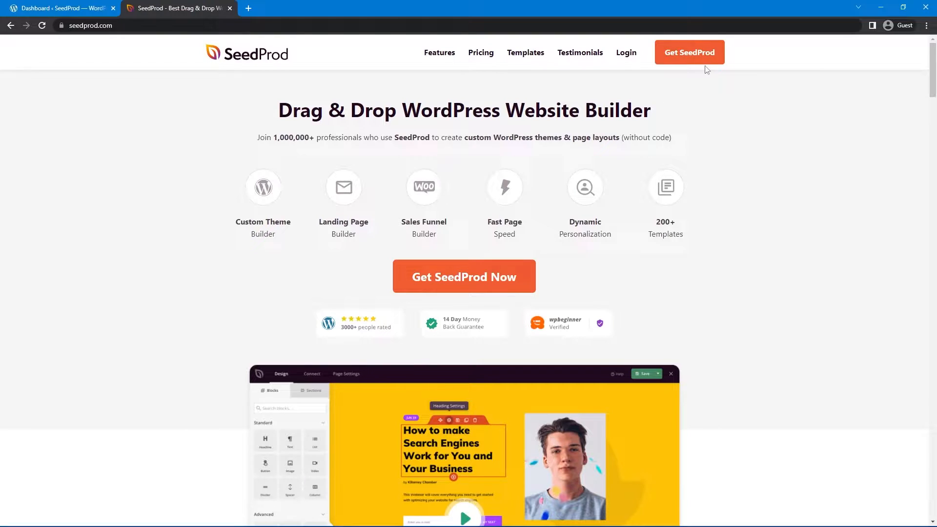
{"action": "left_click", "coordinate": [480, 53]}
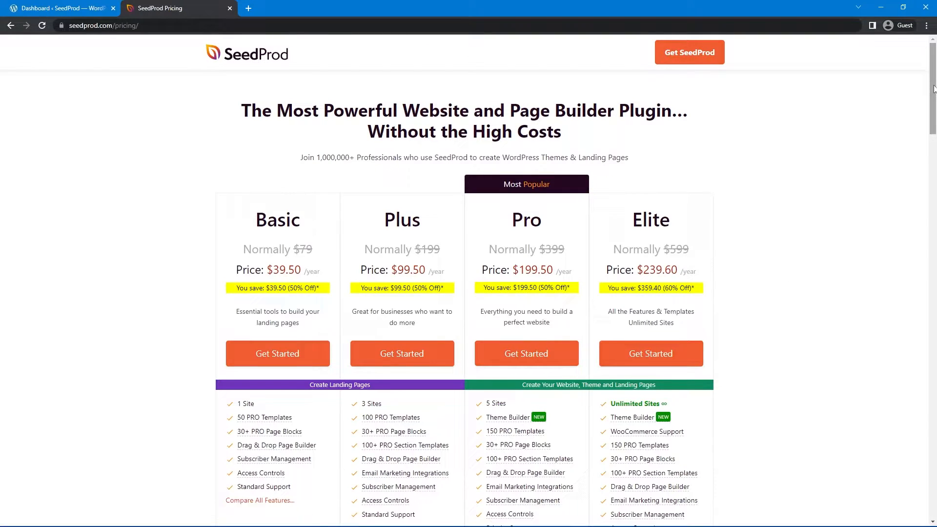
{"action": "scroll", "scroll_direction": "down", "scroll_amount": 3}
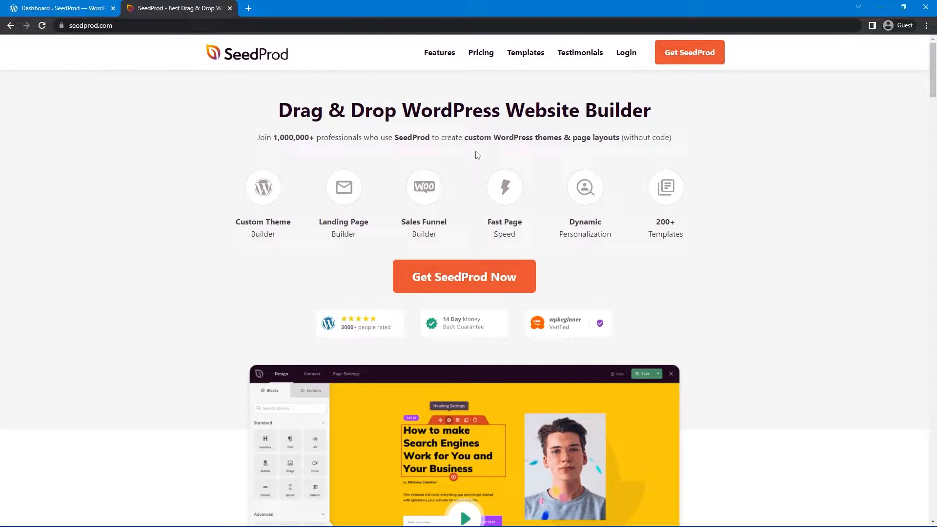
{"action": "mouse_move", "coordinate": [714, 164]}
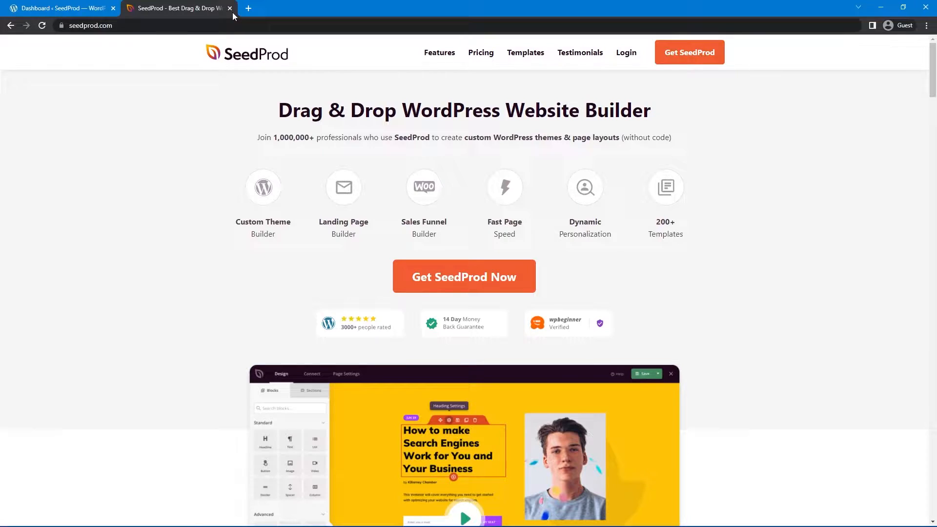
{"action": "mouse_move", "coordinate": [176, 8]}
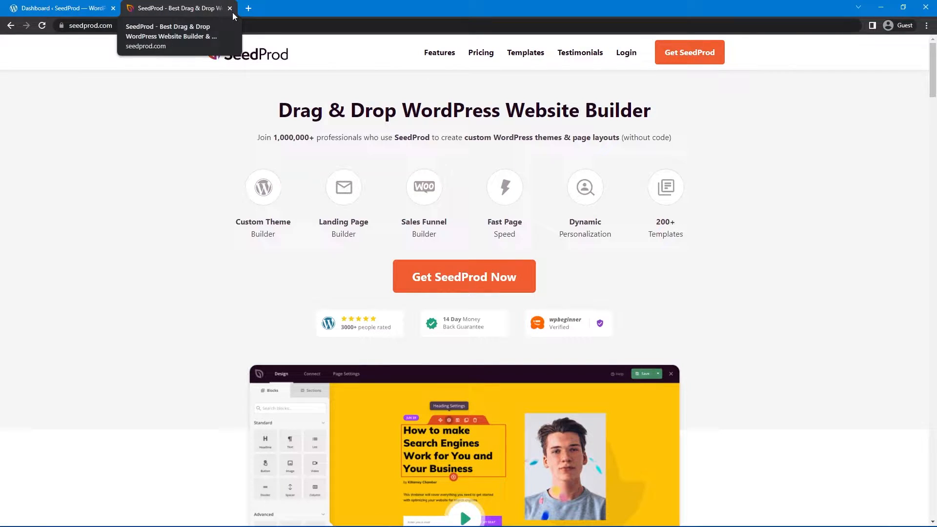
{"action": "left_click", "coordinate": [57, 8]}
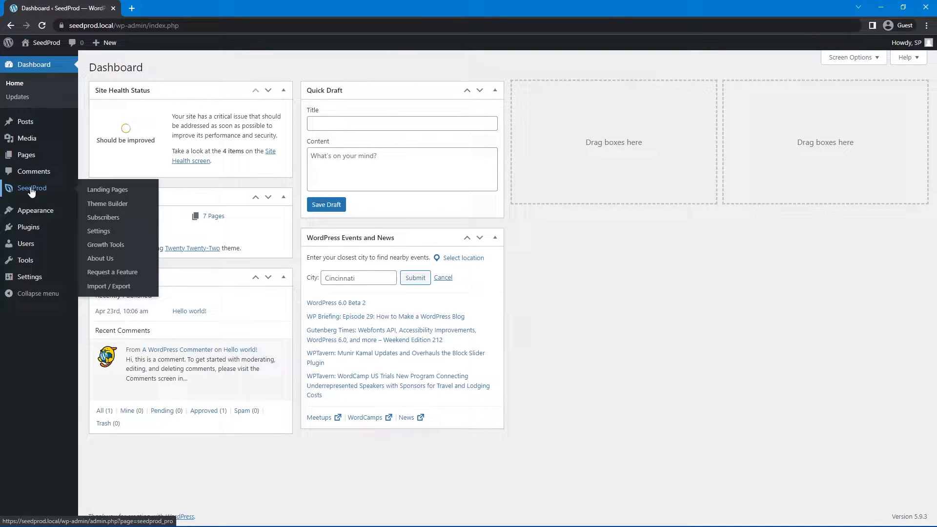
Add a new landing page from the Skys The Limit template, name it Buttons, save and start editing
{"action": "left_click", "coordinate": [107, 190]}
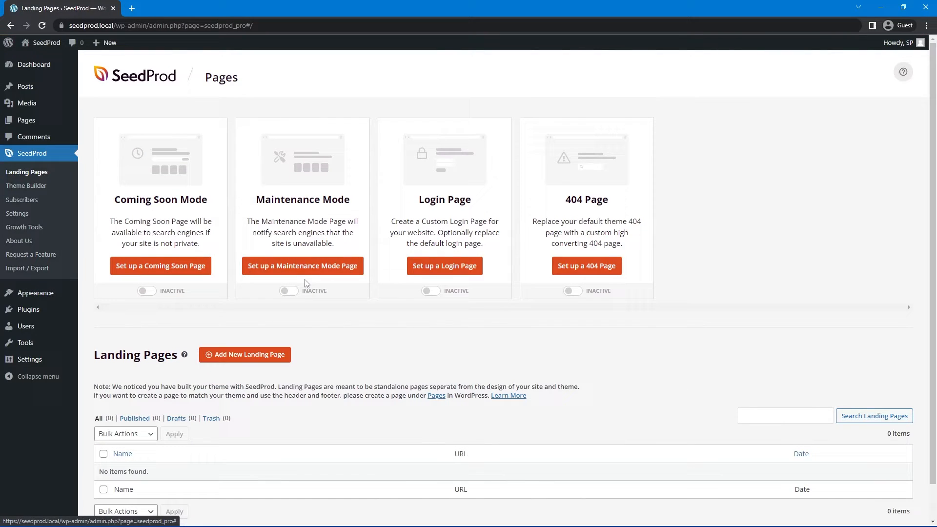
{"action": "scroll", "scroll_direction": "down", "scroll_amount": 3}
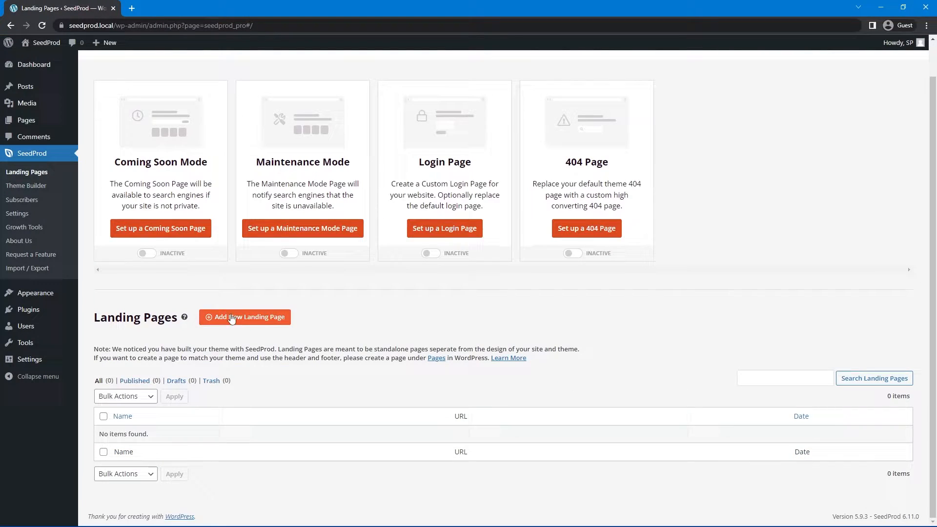
{"action": "left_click", "coordinate": [244, 316]}
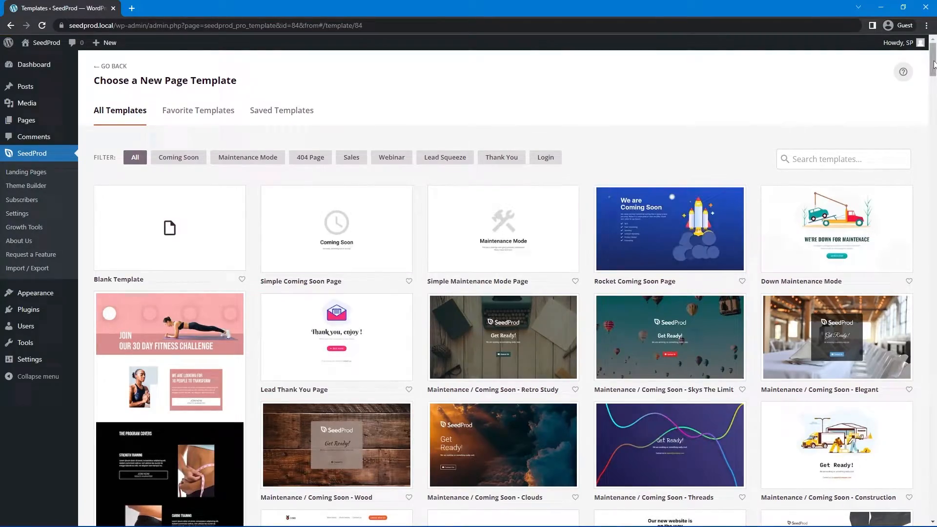
{"action": "scroll", "scroll_direction": "down", "scroll_amount": 3}
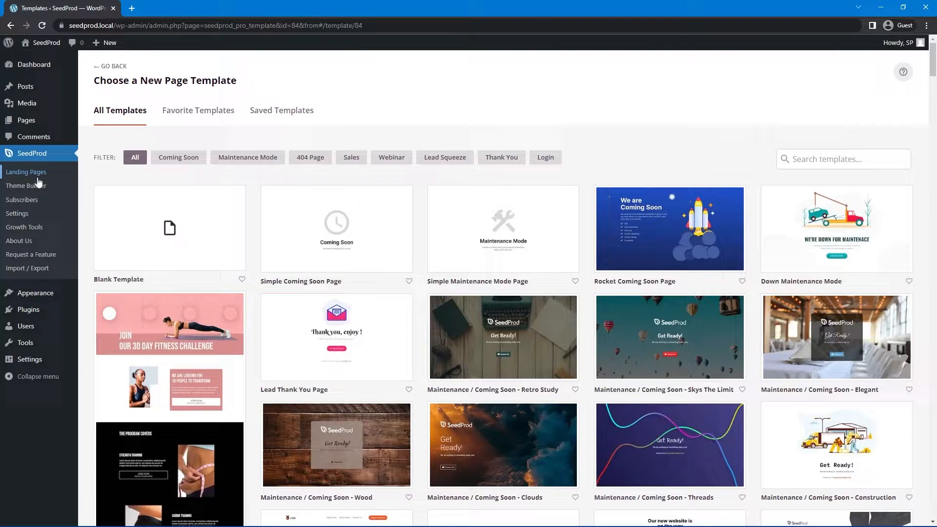
{"action": "mouse_move", "coordinate": [581, 100]}
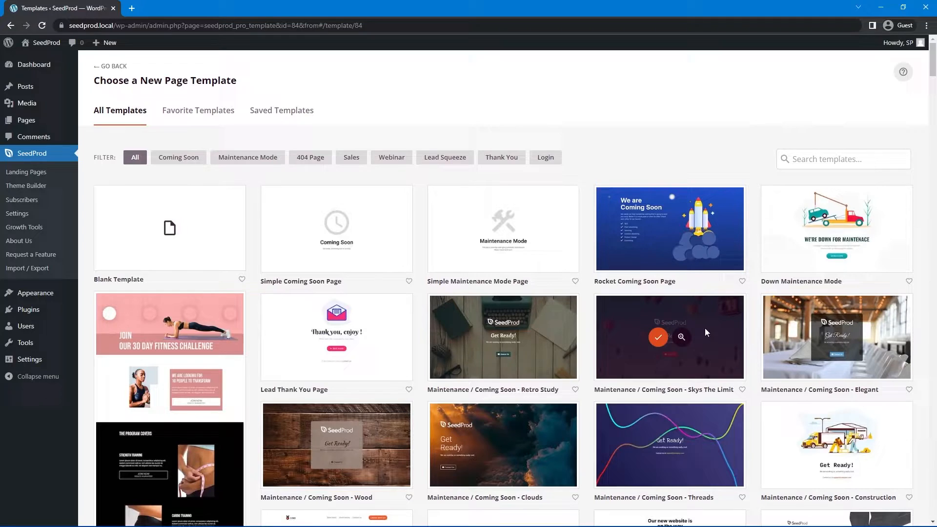
{"action": "left_click", "coordinate": [658, 337]}
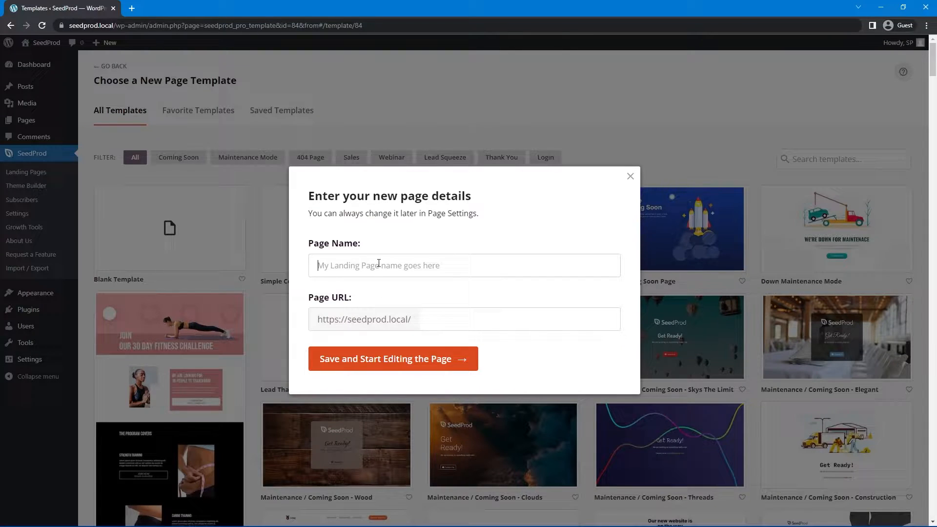
{"action": "type", "text": "Buttons"}
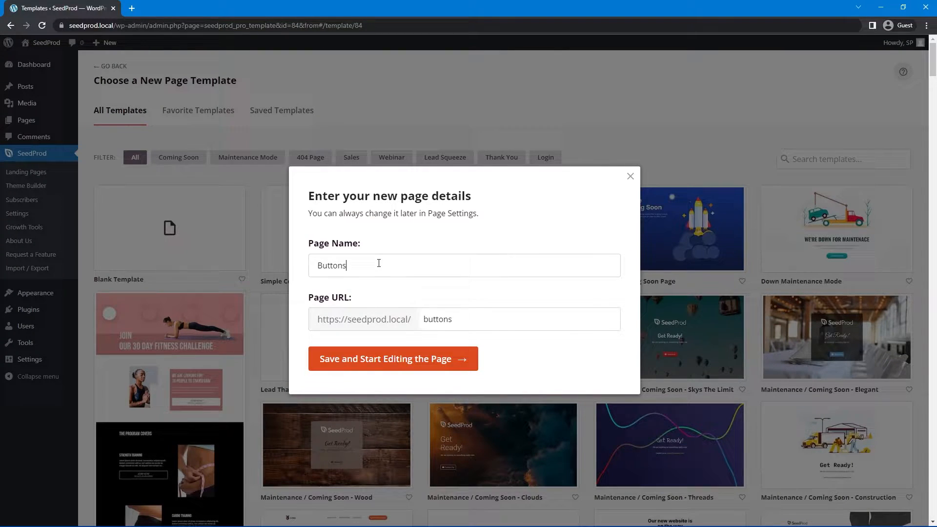
{"action": "left_click", "coordinate": [392, 358]}
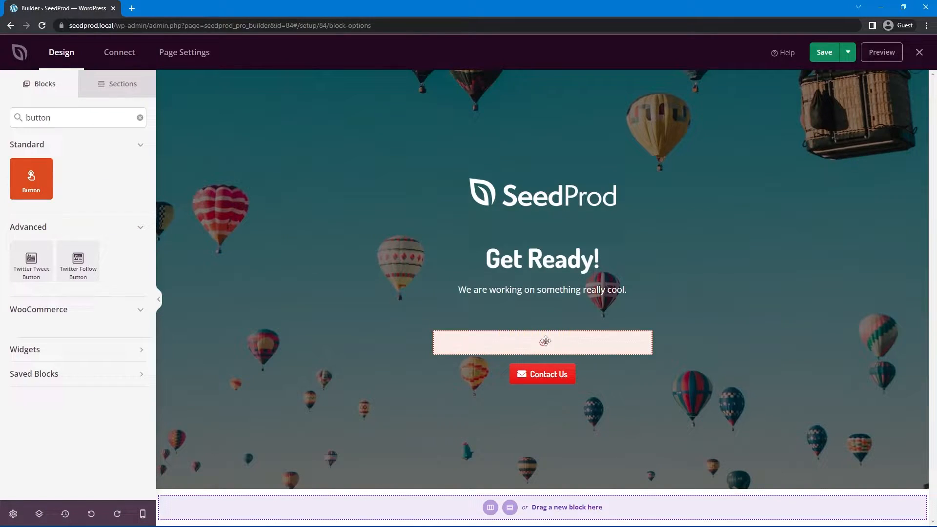
Change the new button's text from Call To Action to My Custom Button
{"action": "left_click", "coordinate": [541, 342]}
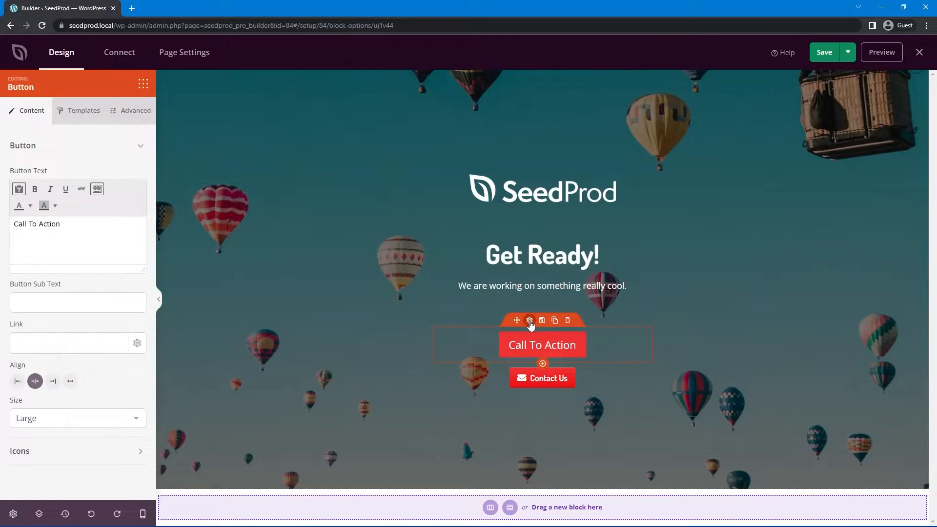
{"action": "mouse_move", "coordinate": [101, 209]}
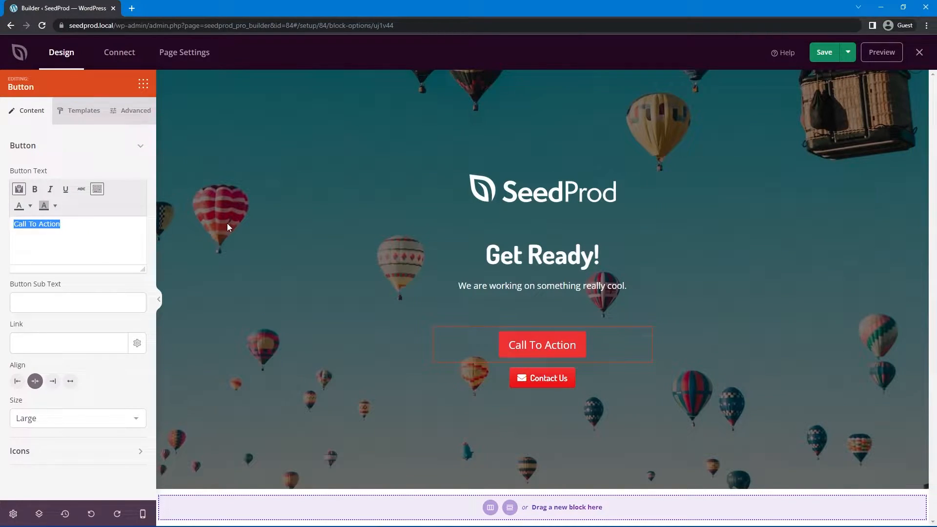
{"action": "type", "text": "My Custom Button"}
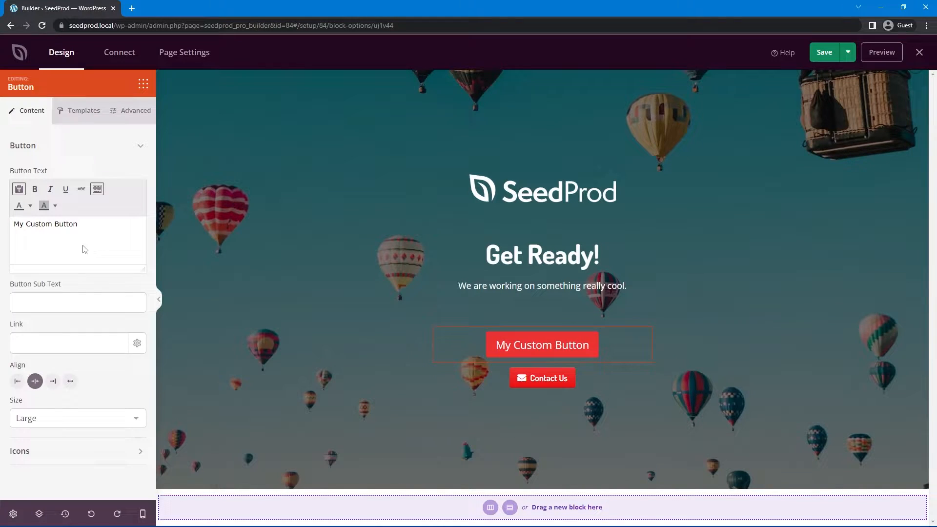
{"action": "type", "text": "srthsrth"}
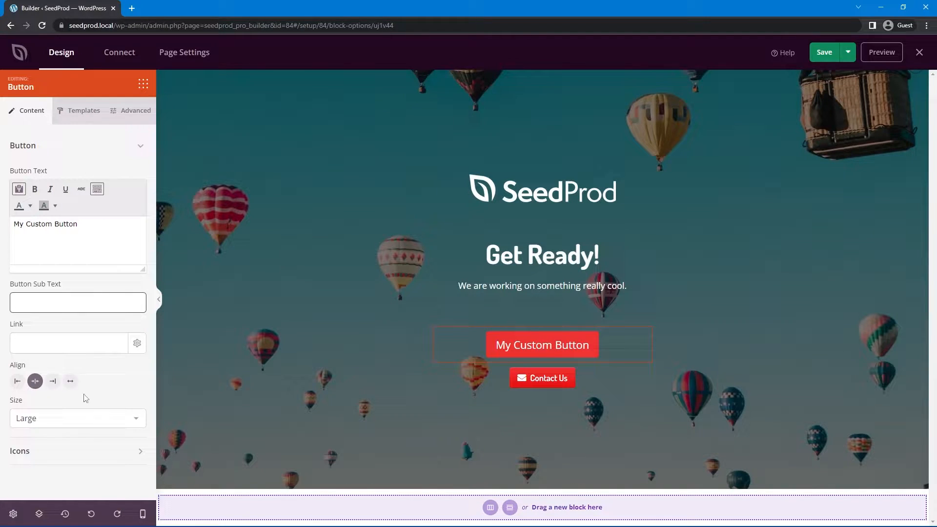
{"action": "mouse_move", "coordinate": [88, 144]}
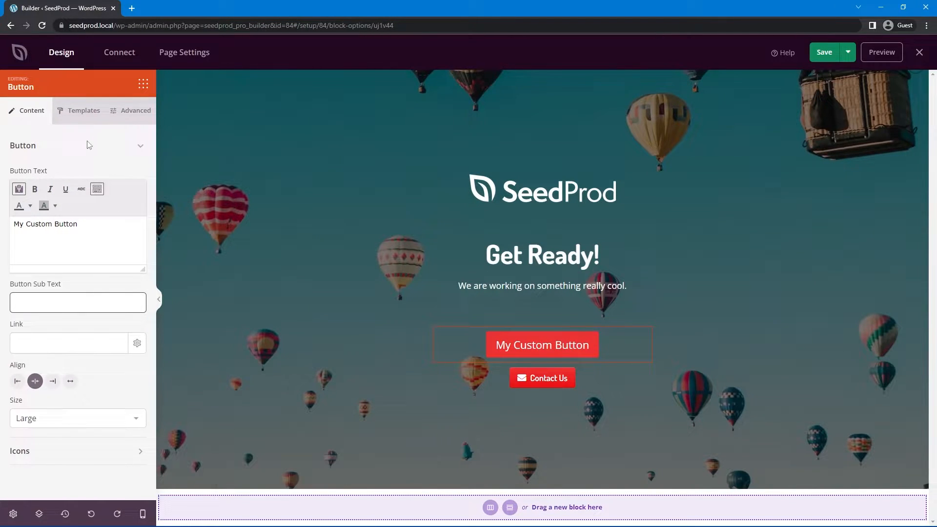
Browse the button's preset Templates, then show its Advanced Styles settings
{"action": "left_click", "coordinate": [84, 110]}
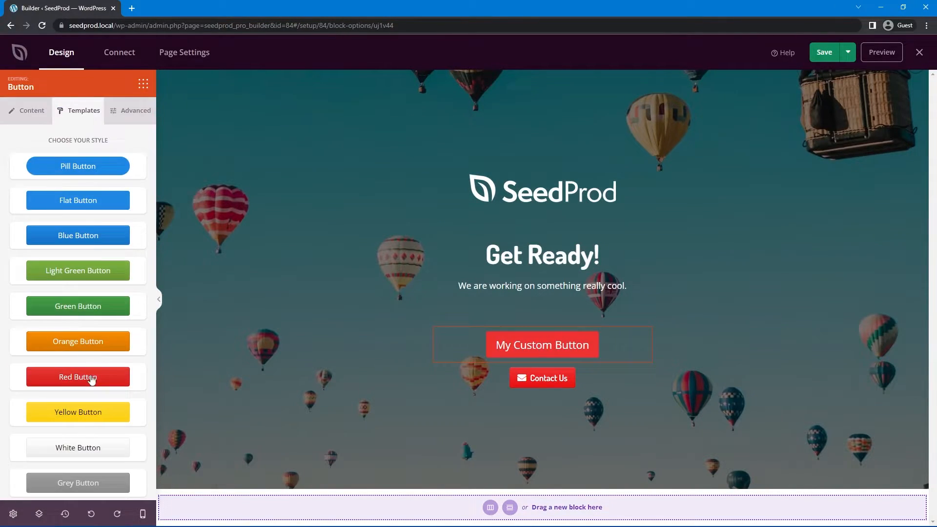
{"action": "mouse_move", "coordinate": [118, 133]}
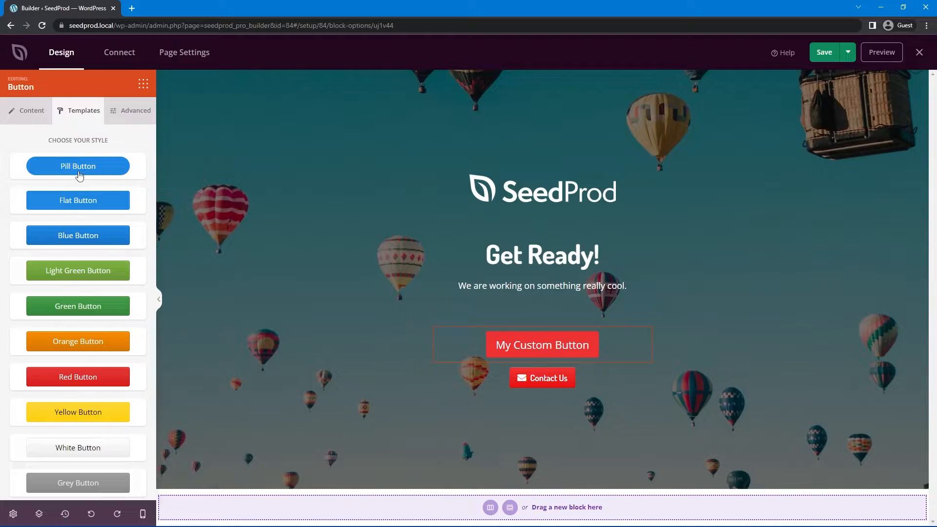
{"action": "scroll", "scroll_direction": "down", "scroll_amount": 3}
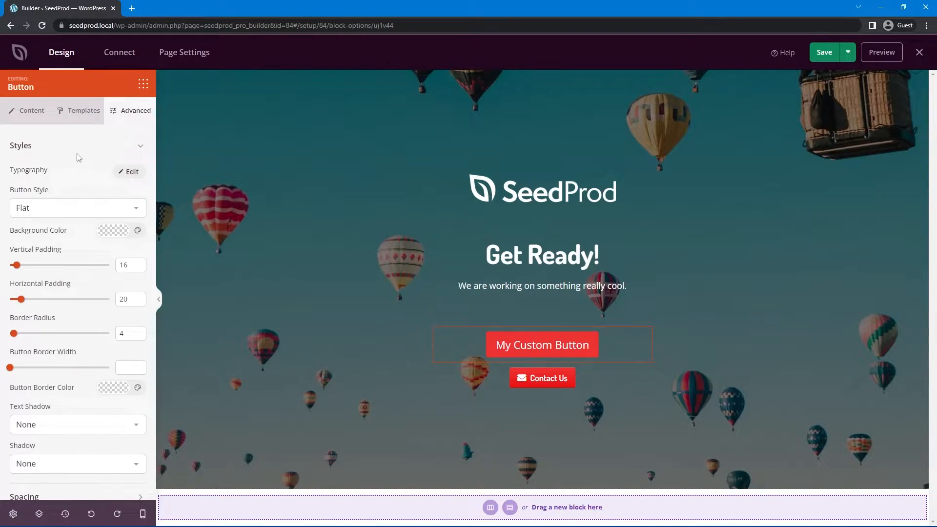
{"action": "mouse_move", "coordinate": [100, 131]}
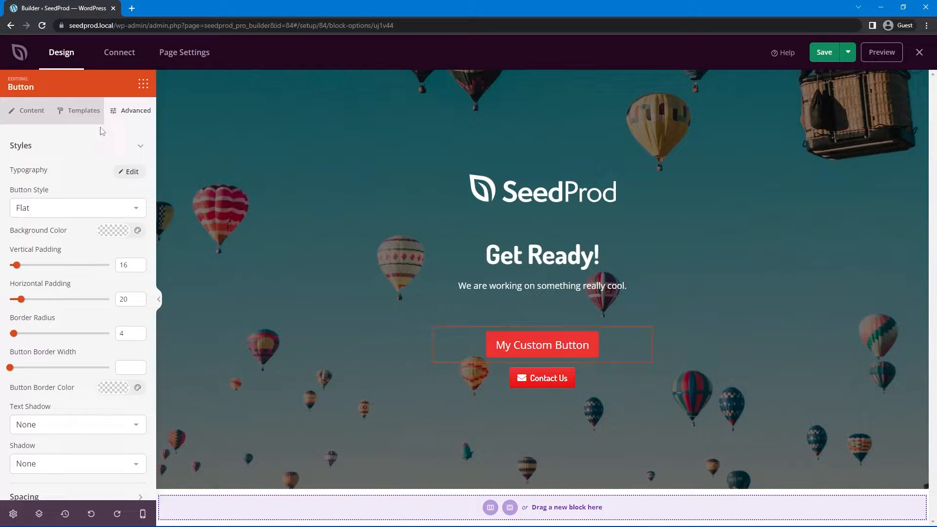
{"action": "mouse_move", "coordinate": [48, 214]}
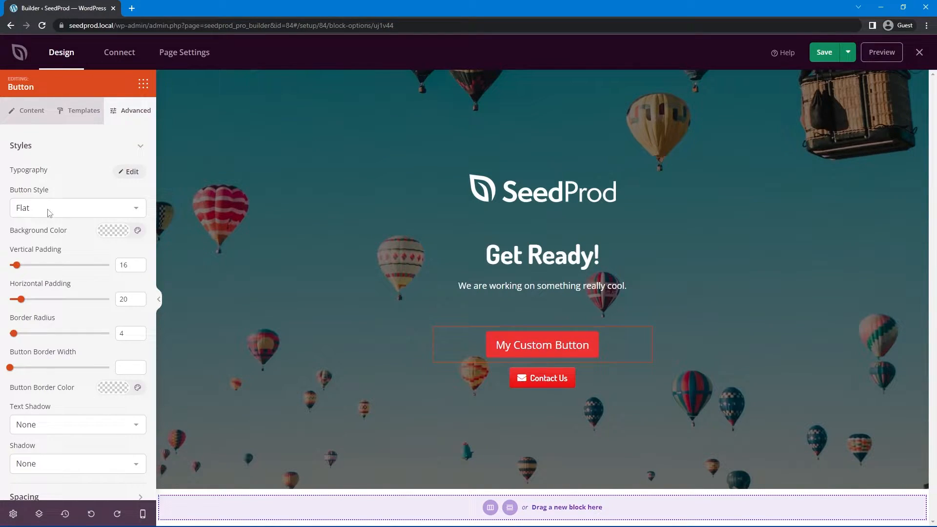
Set the button background colour to black and its 2-pixel border colour to white
{"action": "left_click", "coordinate": [113, 230]}
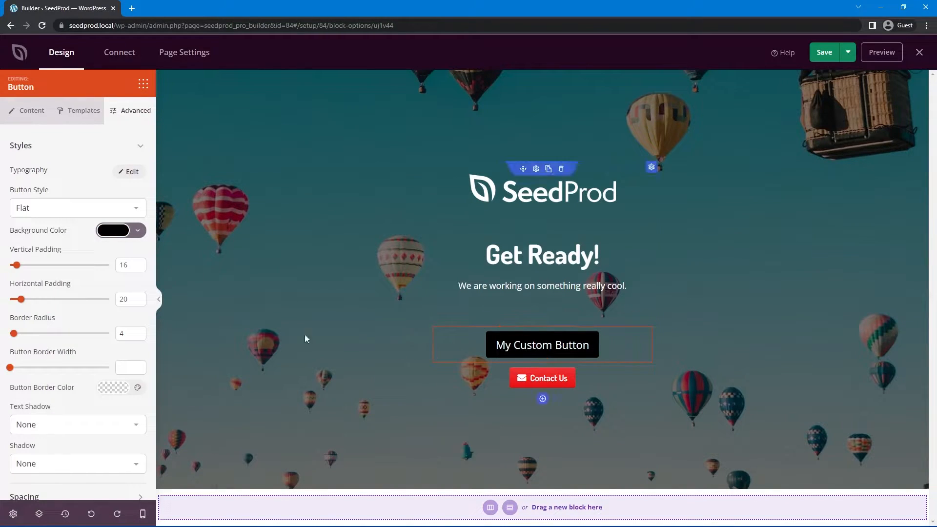
{"action": "left_click", "coordinate": [114, 231]}
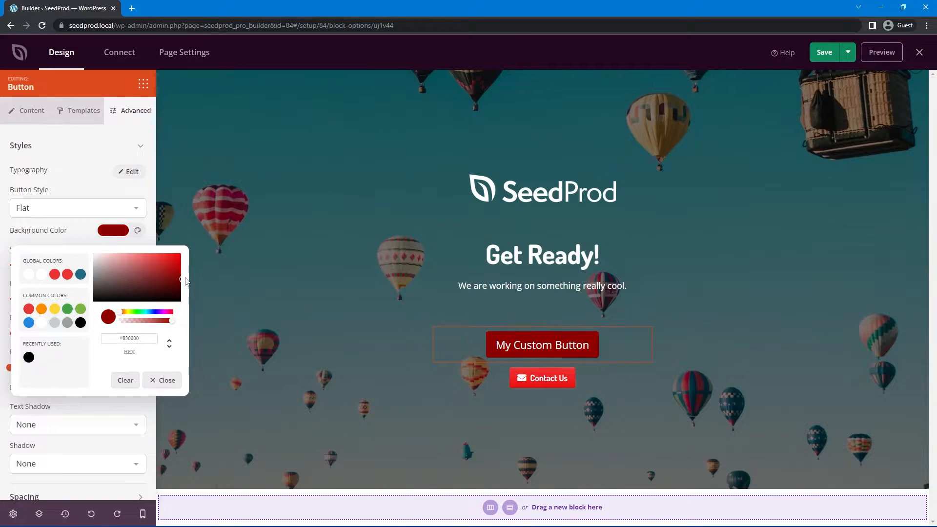
{"action": "left_click", "coordinate": [166, 380]}
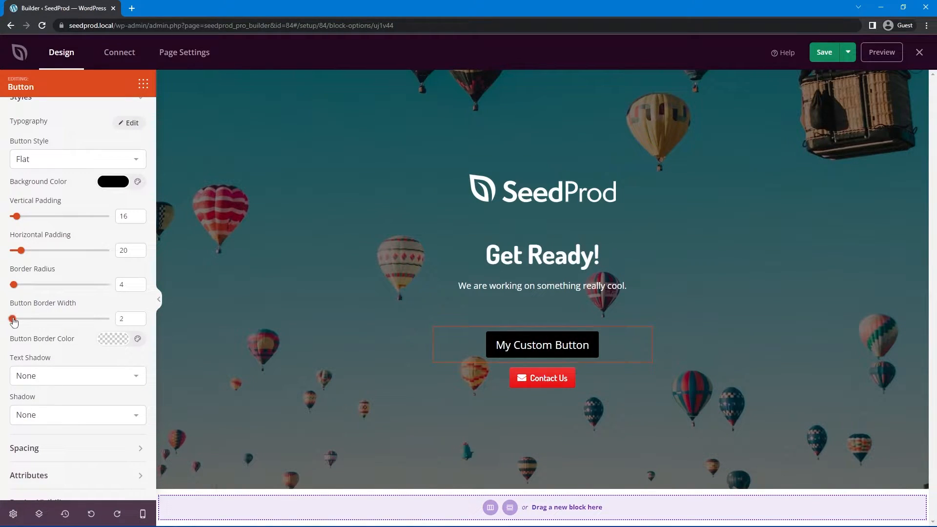
{"action": "left_click", "coordinate": [112, 339]}
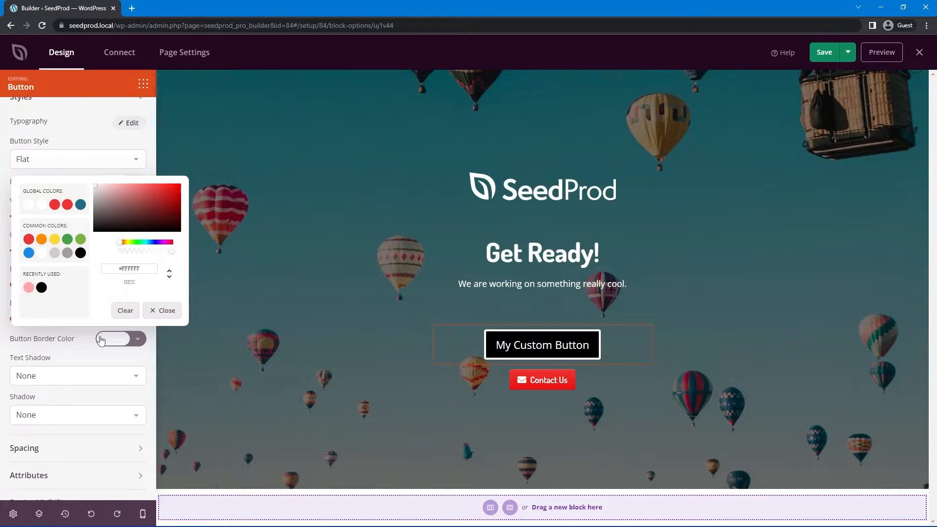
{"action": "left_click", "coordinate": [162, 311]}
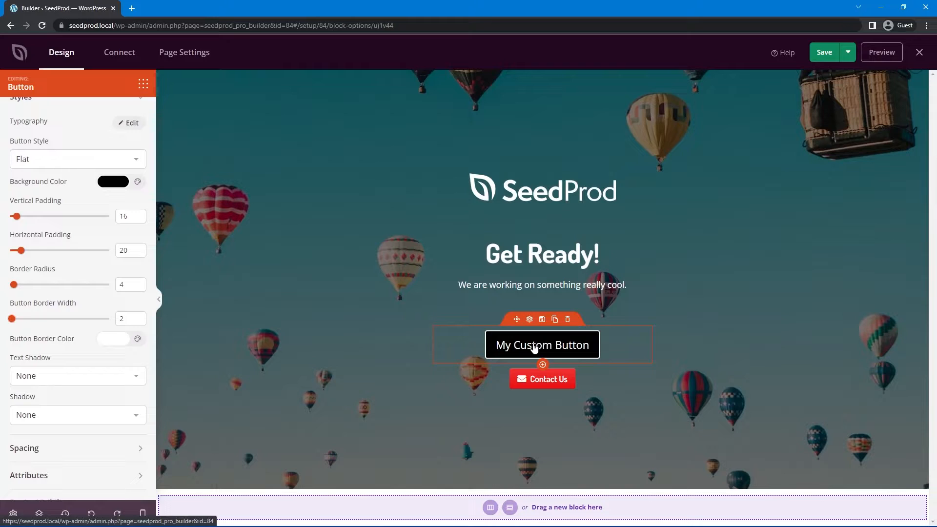
{"action": "mouse_move", "coordinate": [98, 245]}
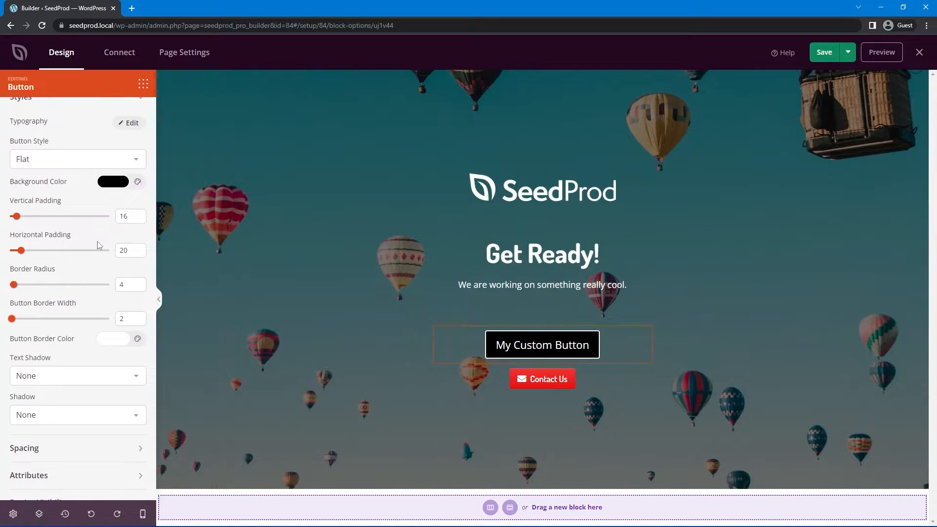
In the Content text editor, try a yellow highlight on the label, then reopen the text colour palette
{"action": "left_click", "coordinate": [31, 110]}
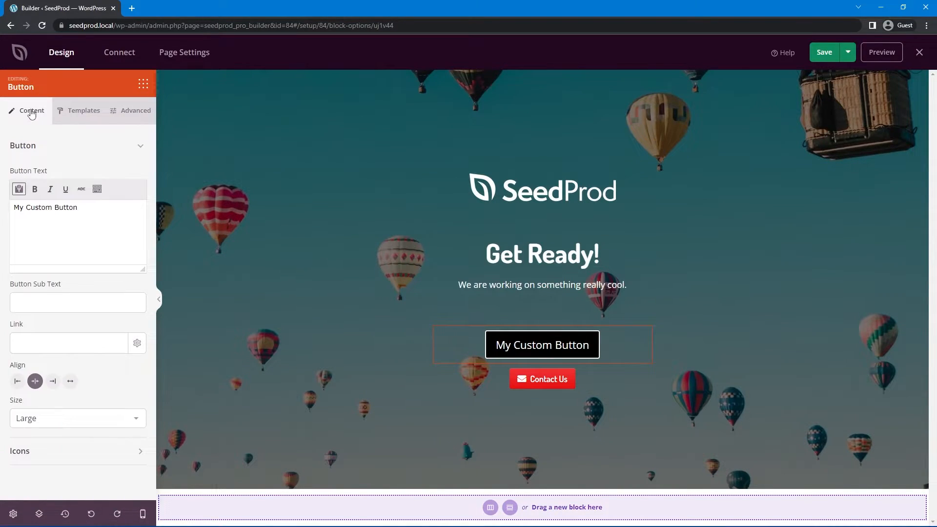
{"action": "mouse_move", "coordinate": [97, 189]}
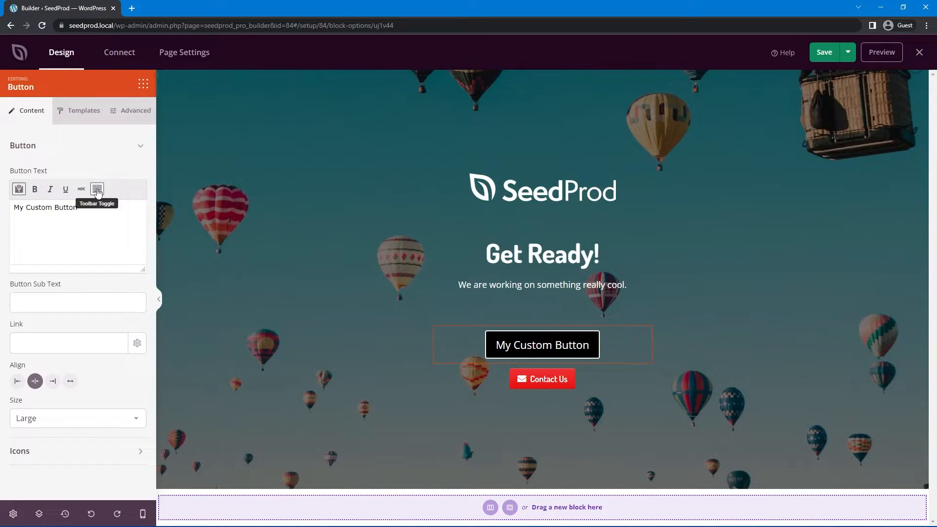
{"action": "left_click", "coordinate": [97, 189]}
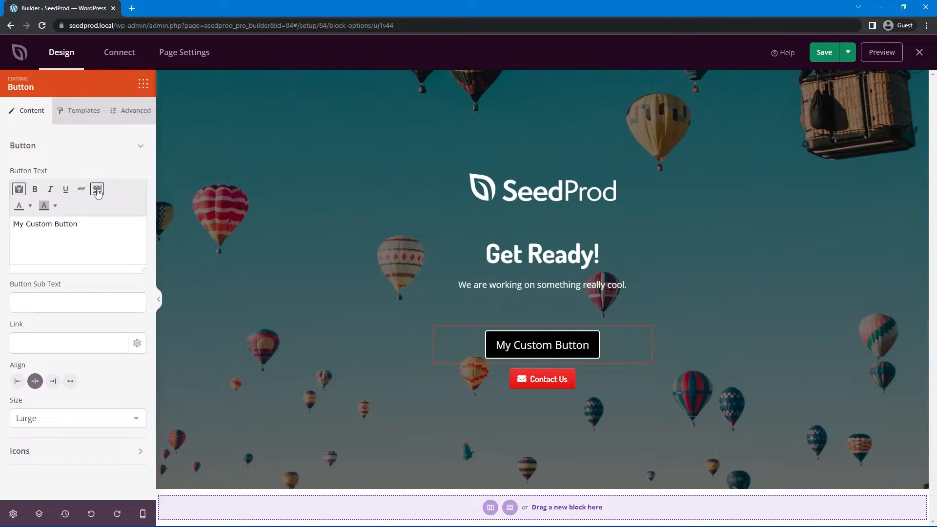
{"action": "mouse_move", "coordinate": [20, 205]}
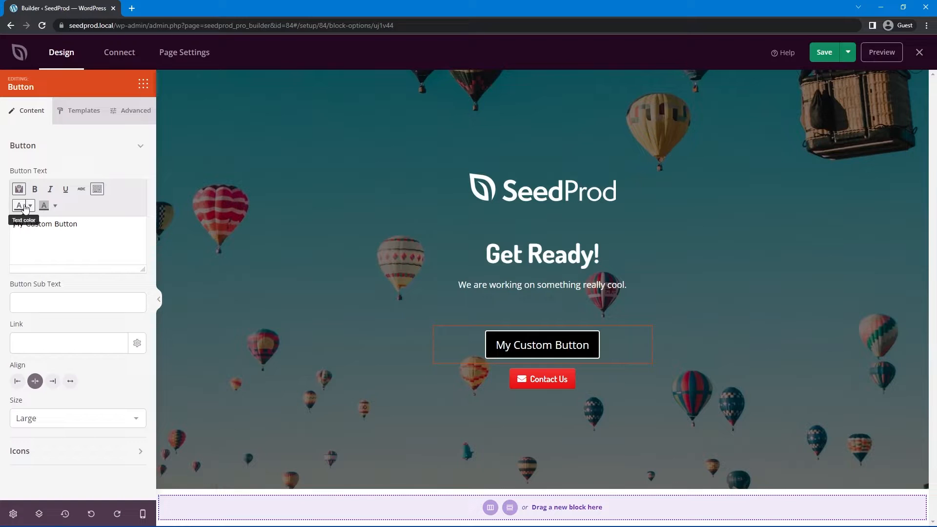
{"action": "mouse_move", "coordinate": [44, 206]}
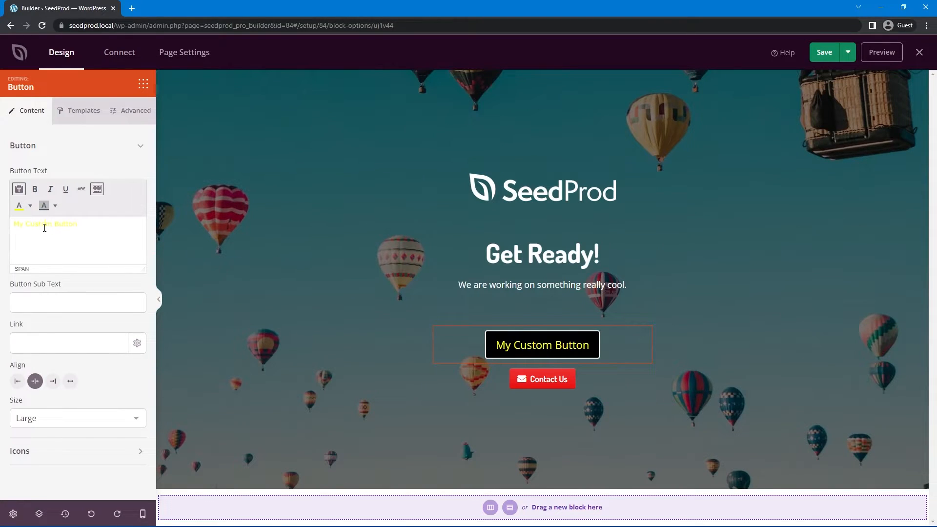
{"action": "left_click", "coordinate": [29, 206]}
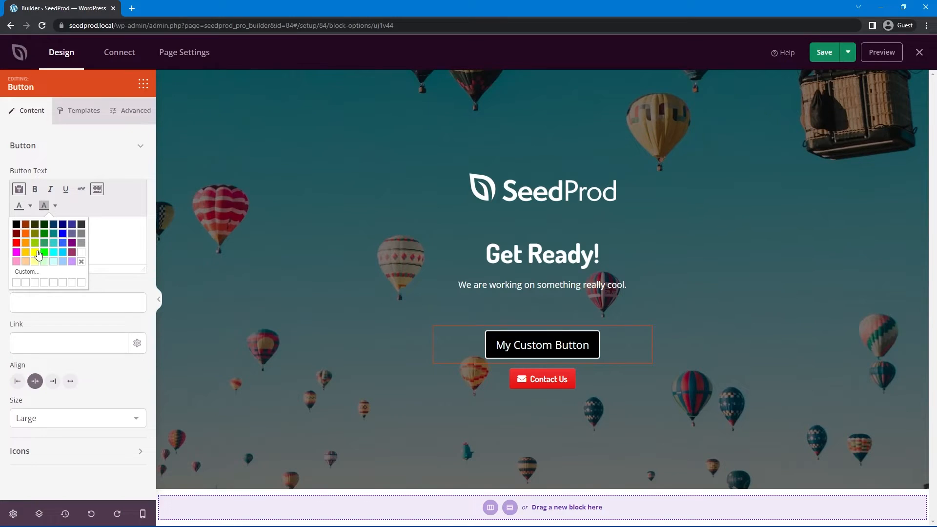
{"action": "left_click", "coordinate": [38, 250]}
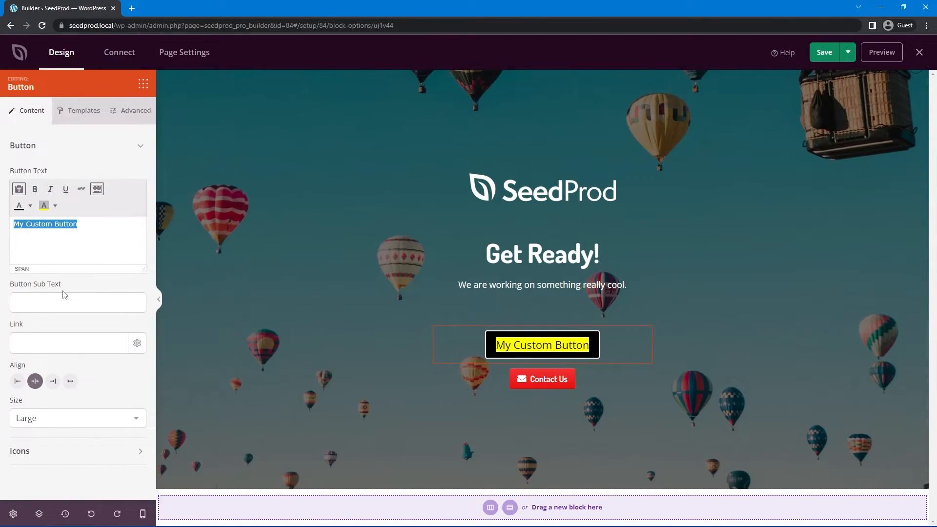
{"action": "left_click", "coordinate": [44, 206]}
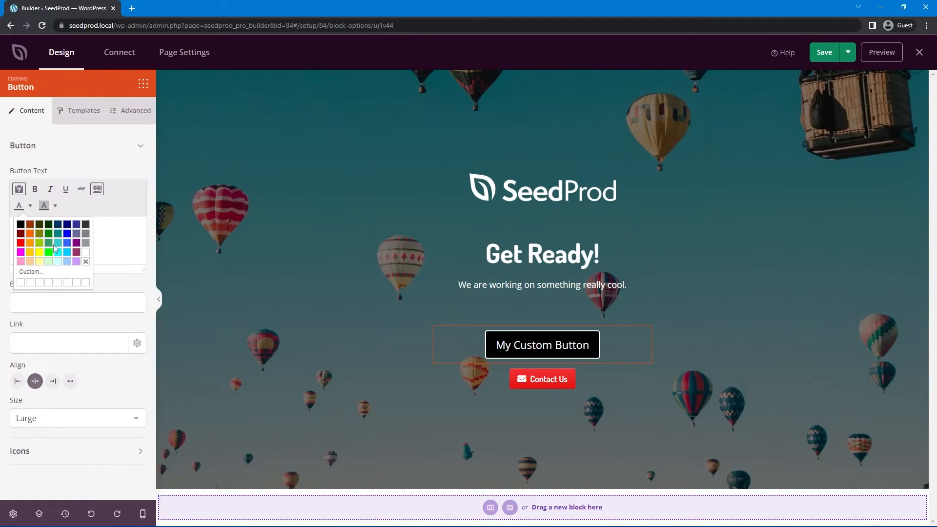
{"action": "mouse_move", "coordinate": [30, 275]}
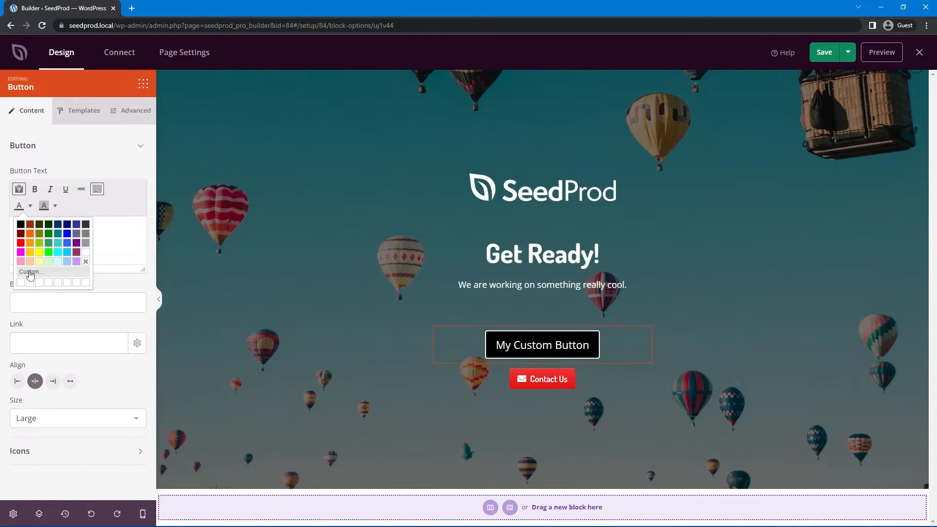
Give the button text custom hex colour 02e3f7 and save the landing page
{"action": "left_click", "coordinate": [29, 273]}
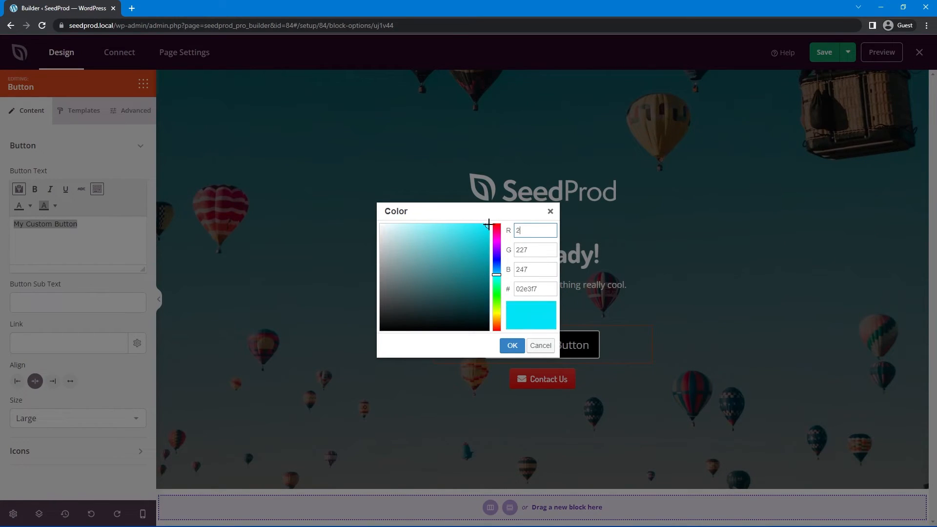
{"action": "left_click", "coordinate": [511, 345]}
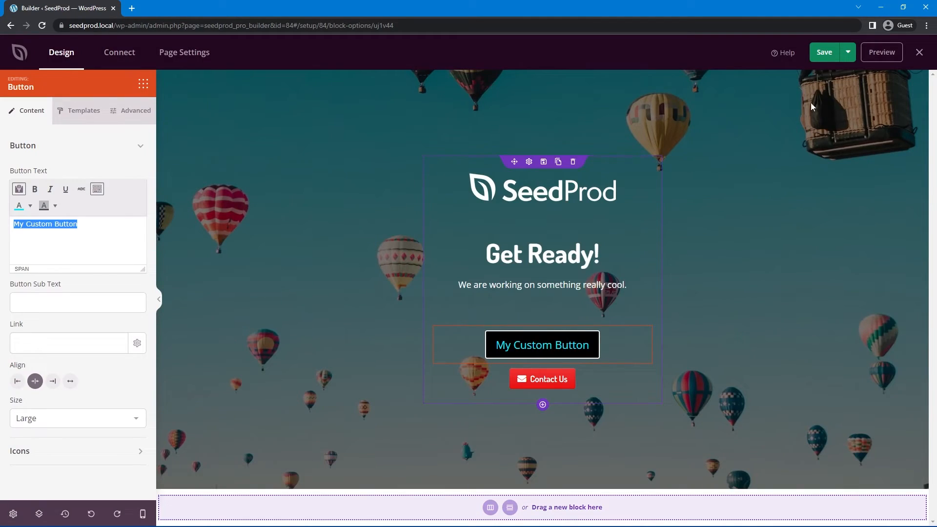
{"action": "left_click", "coordinate": [824, 52]}
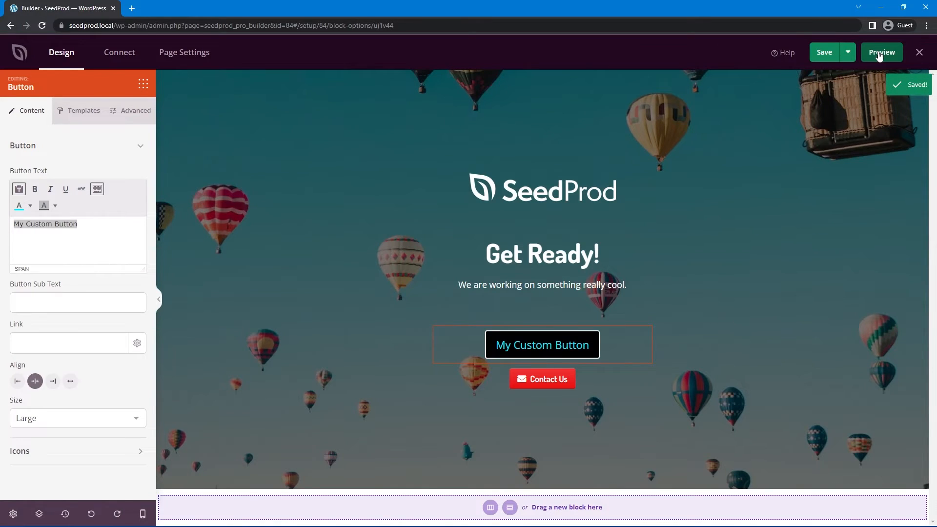
Preview the Buttons page in a new tab showing the cyan-labelled button
{"action": "left_click", "coordinate": [880, 51]}
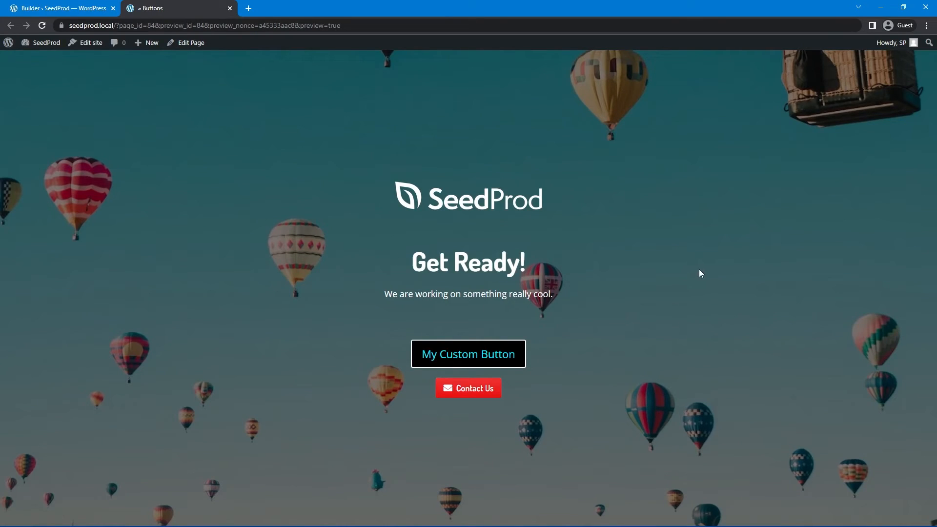
{"action": "mouse_move", "coordinate": [687, 270]}
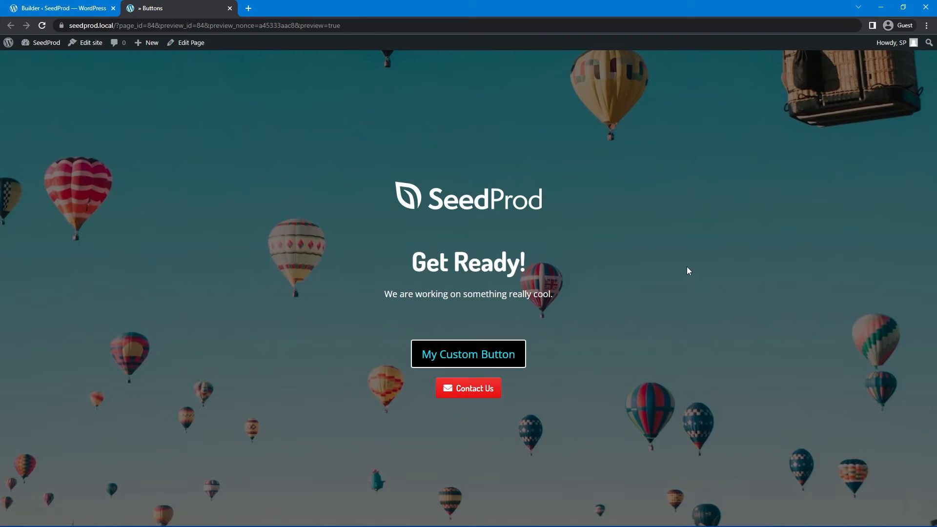
{"action": "mouse_move", "coordinate": [678, 275]}
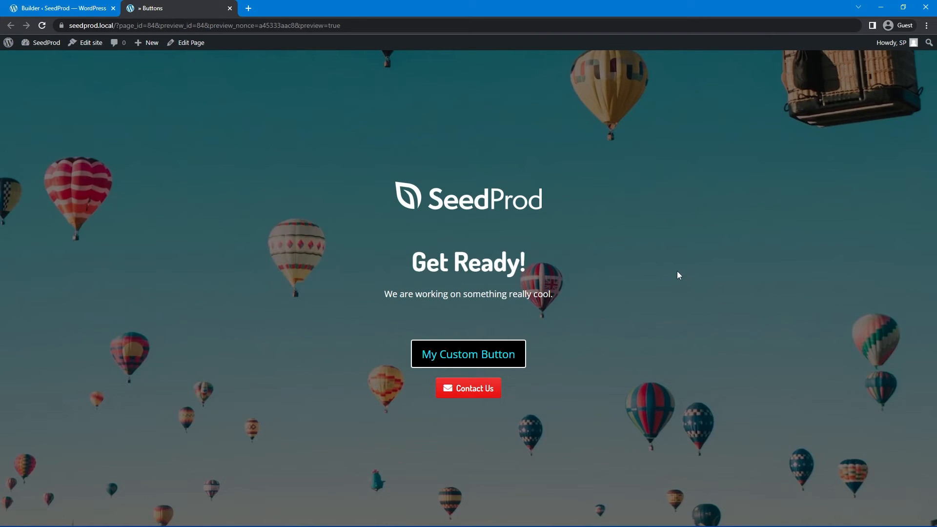